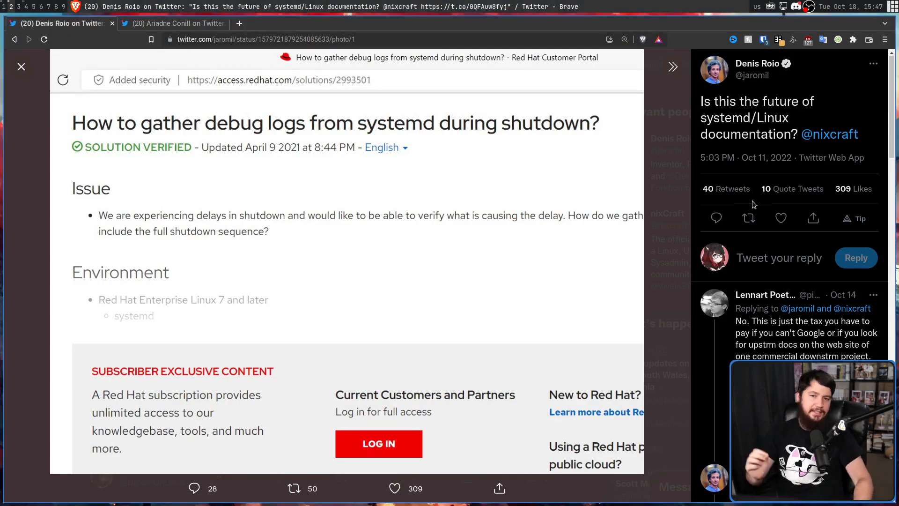
mouse_move(776, 189)
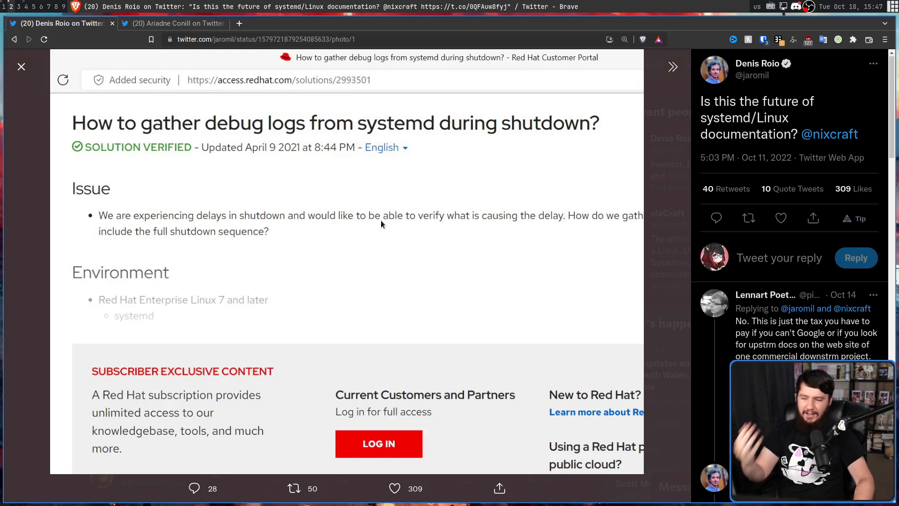
mouse_move(343, 210)
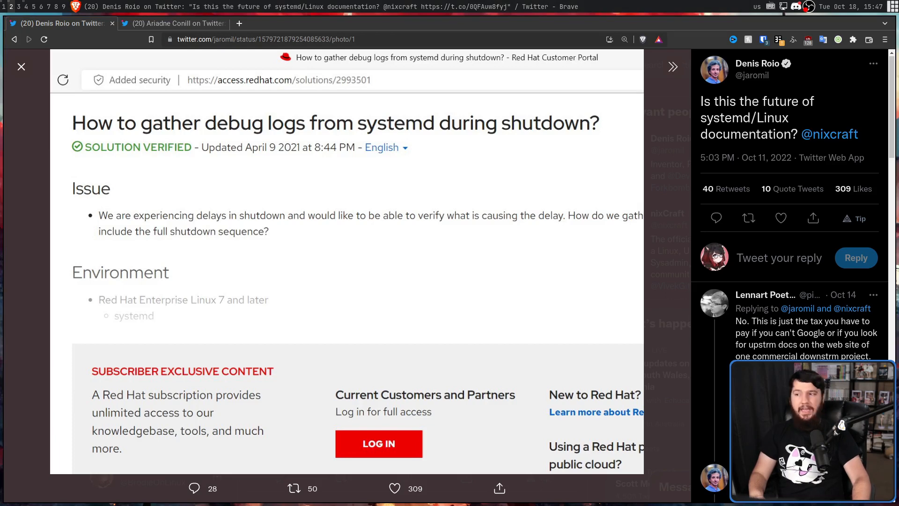
Return to the systemd shutdown debug-logs article, clear the text selection and skim through it.
click(173, 24)
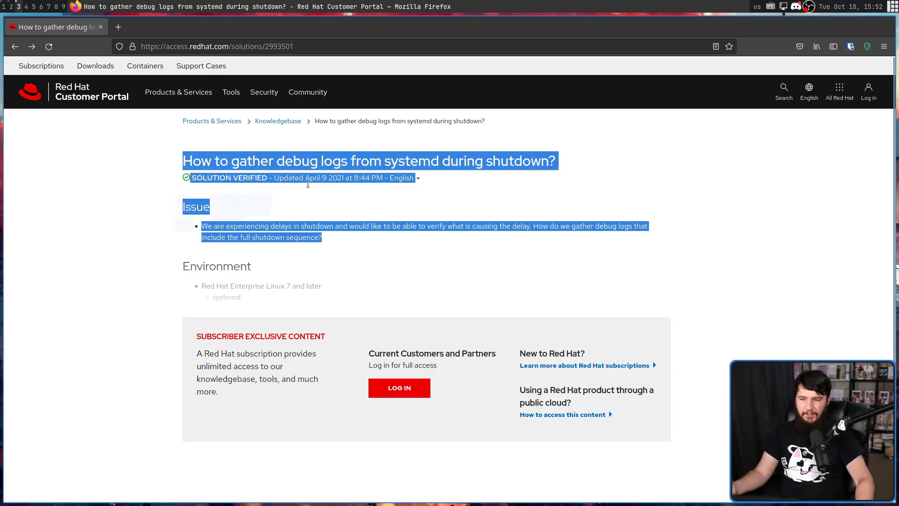
click(422, 240)
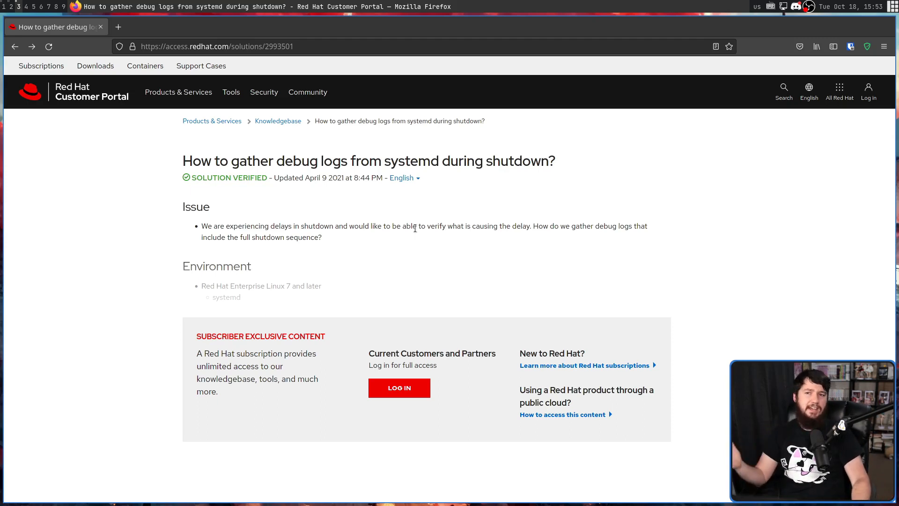
mouse_move(431, 238)
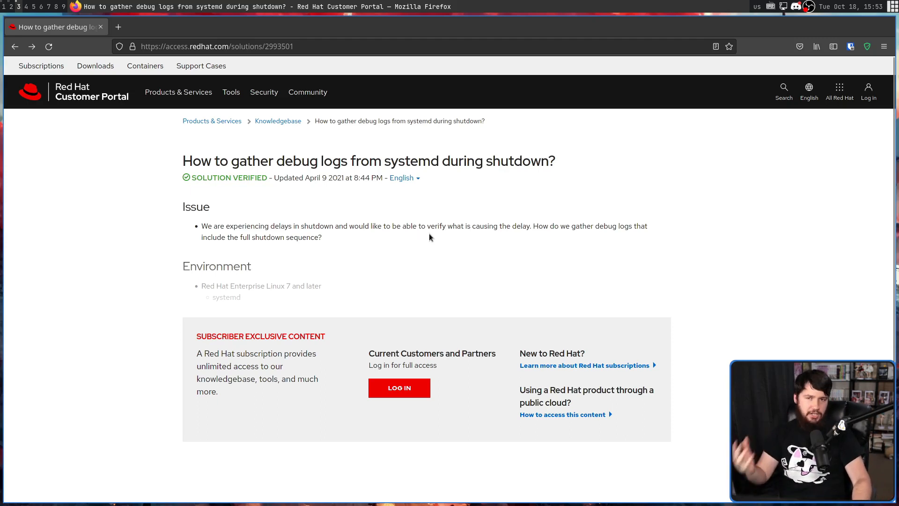
mouse_move(442, 262)
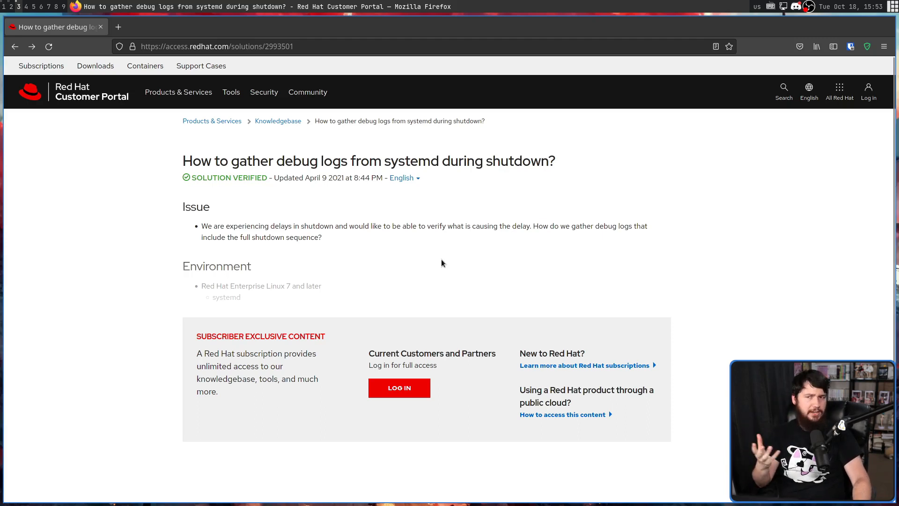
mouse_move(434, 229)
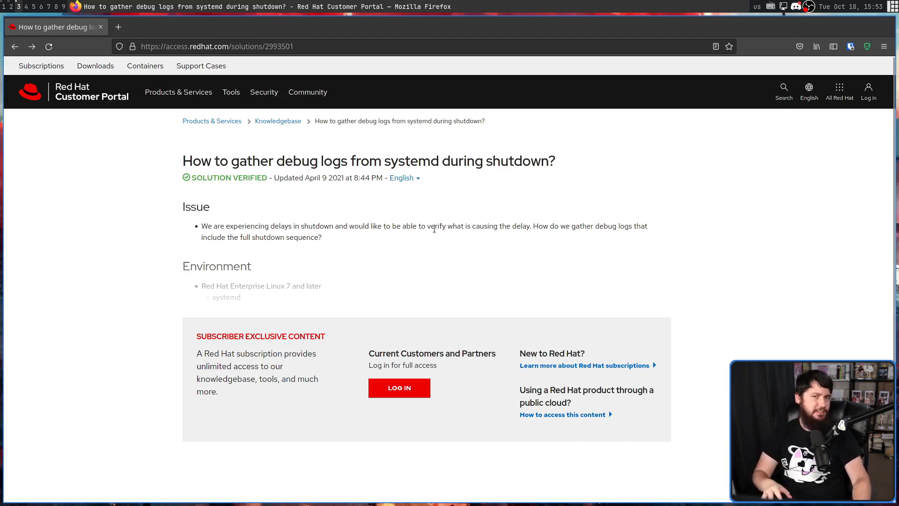
mouse_move(445, 236)
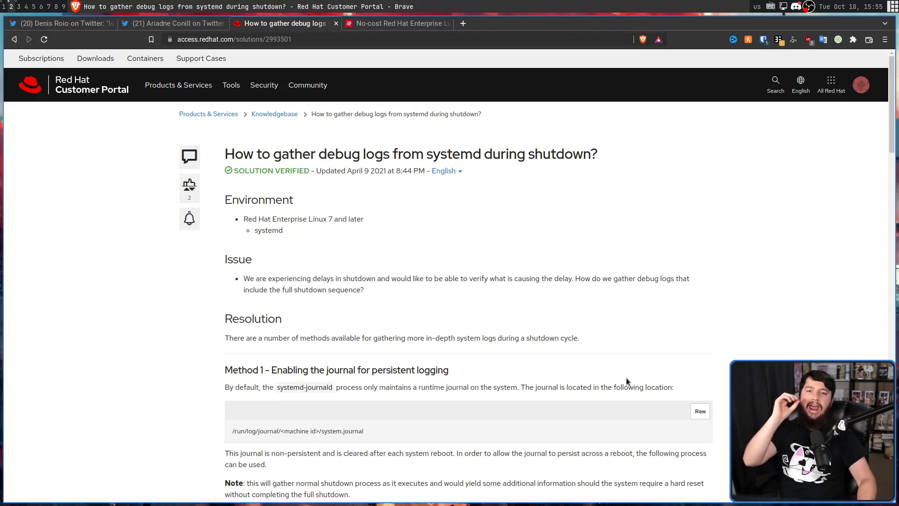
scroll(down, 3)
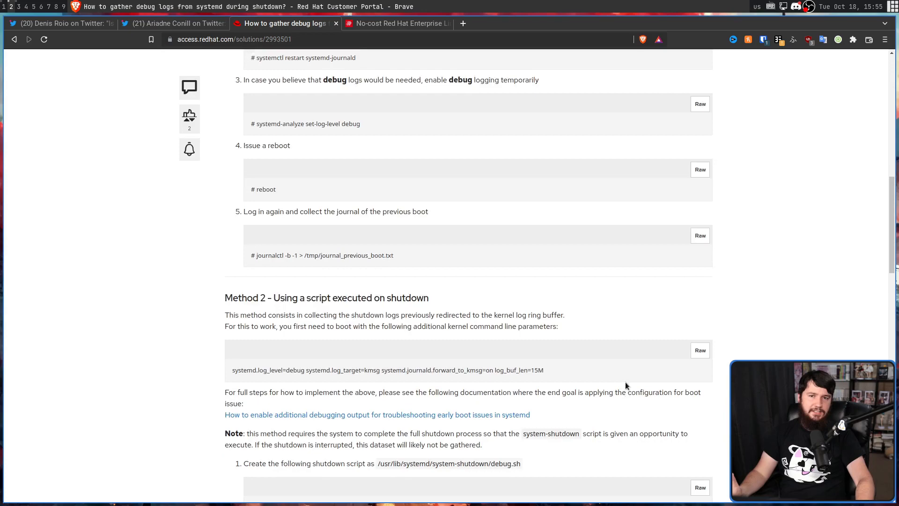
scroll(down, 3)
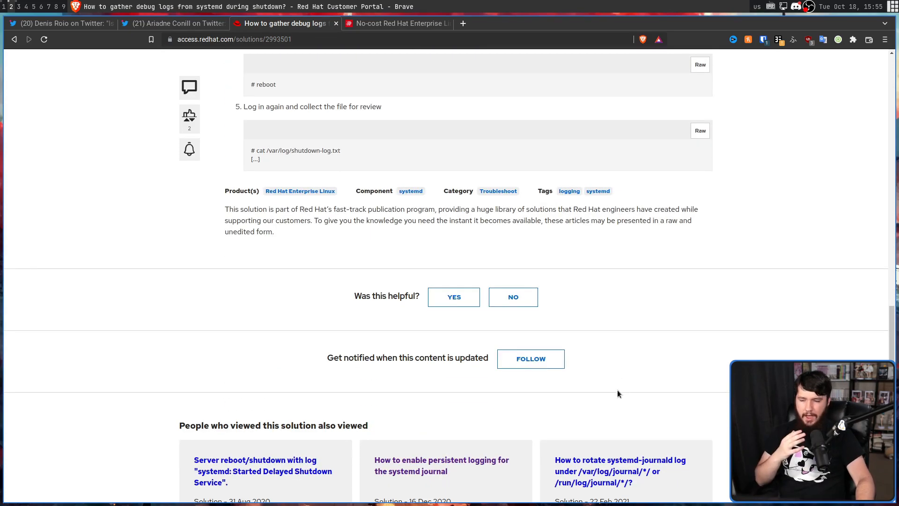
scroll(up, 3)
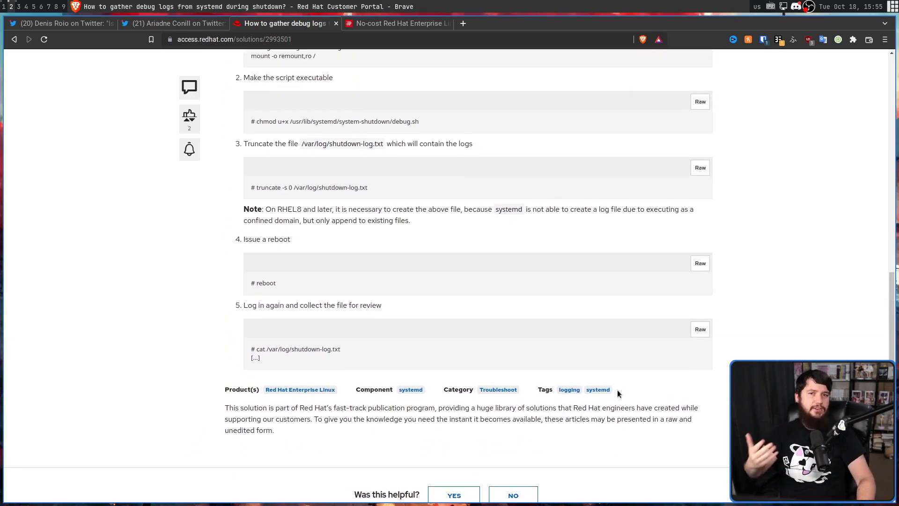
scroll(up, 3)
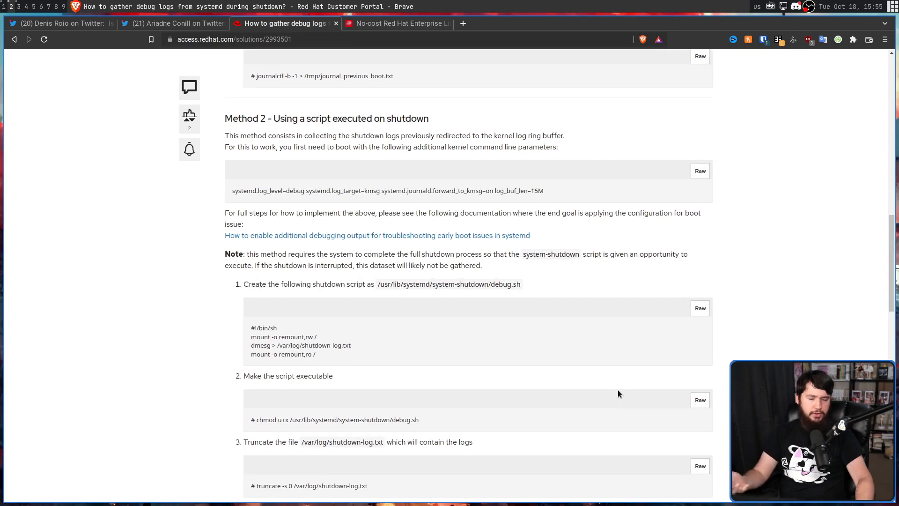
scroll(up, 3)
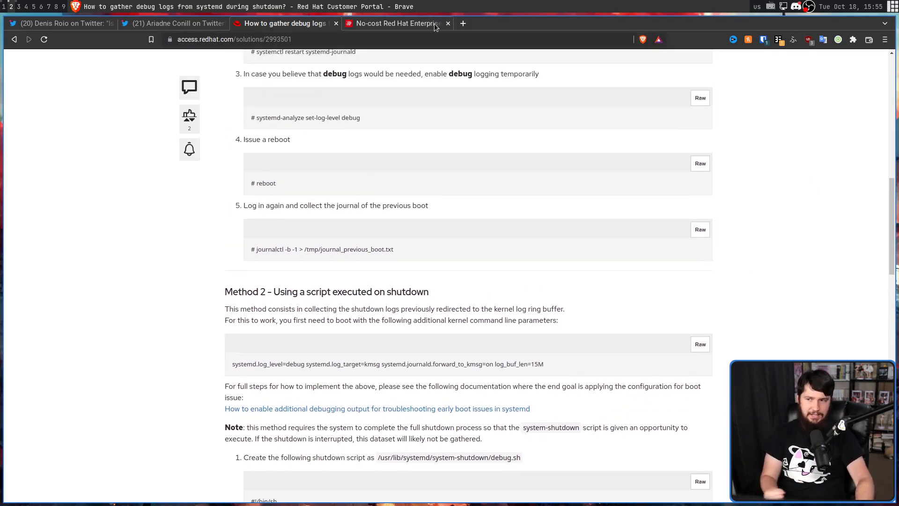
Read through the no-cost Red Hat Developer subscription FAQ down to the download offer.
click(395, 24)
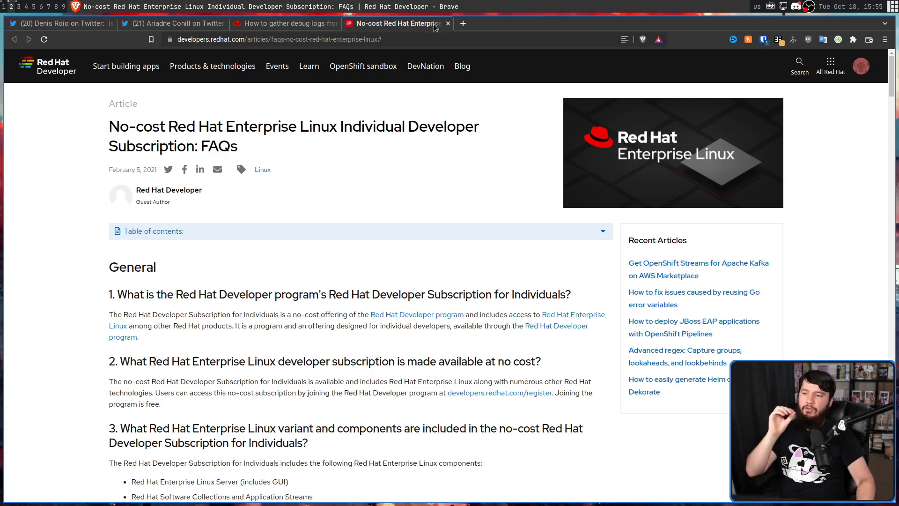
mouse_move(432, 108)
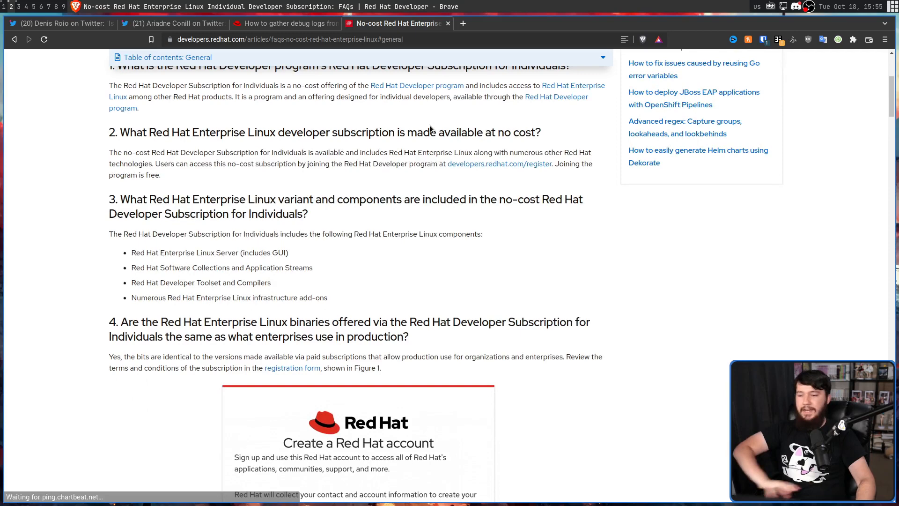
scroll(down, 3)
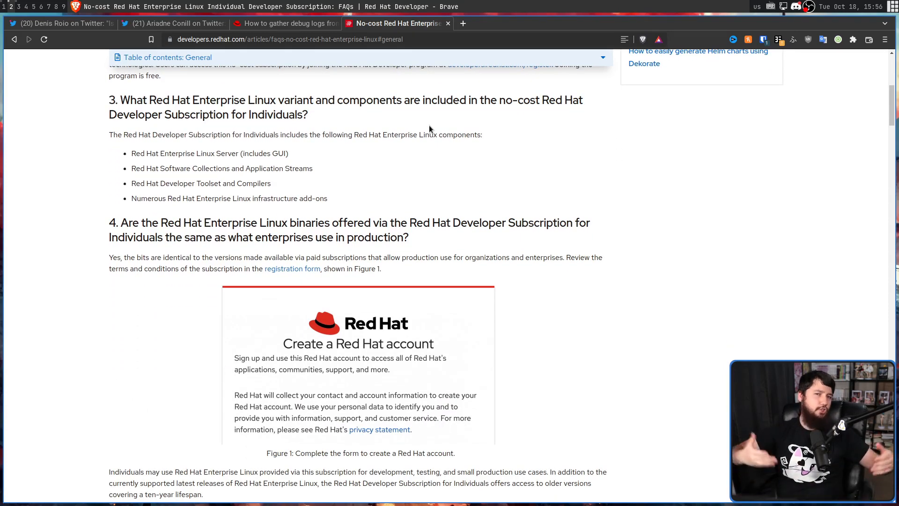
mouse_move(491, 251)
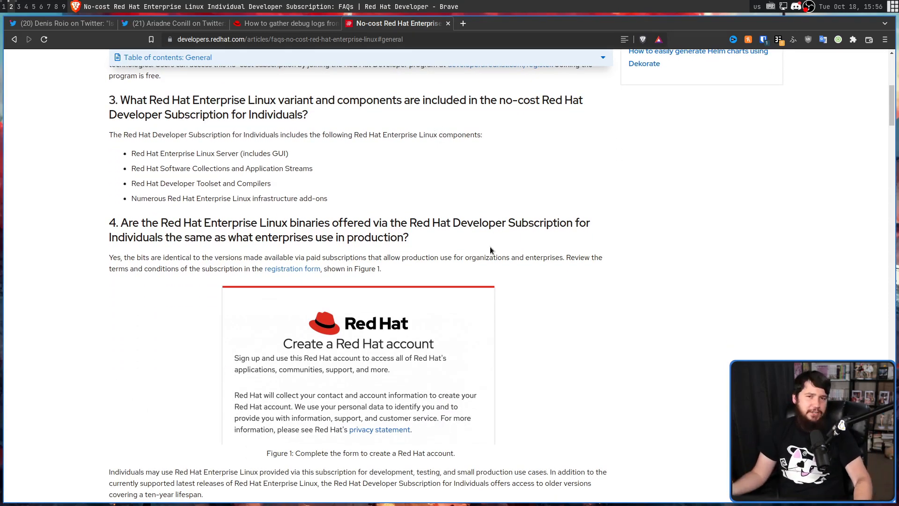
scroll(down, 3)
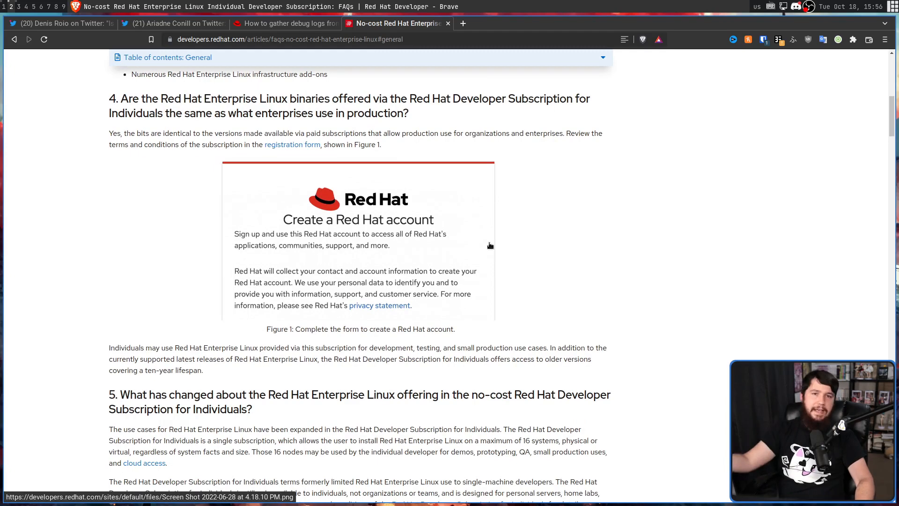
scroll(down, 3)
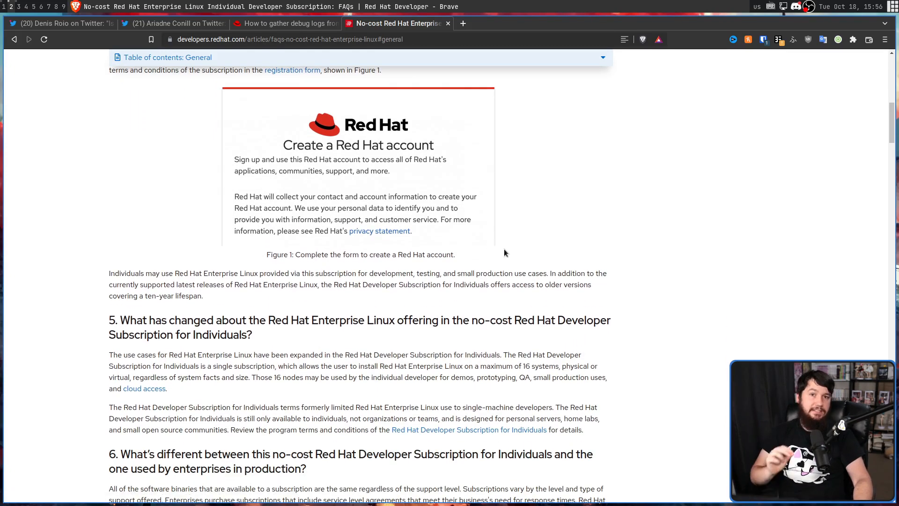
scroll(down, 3)
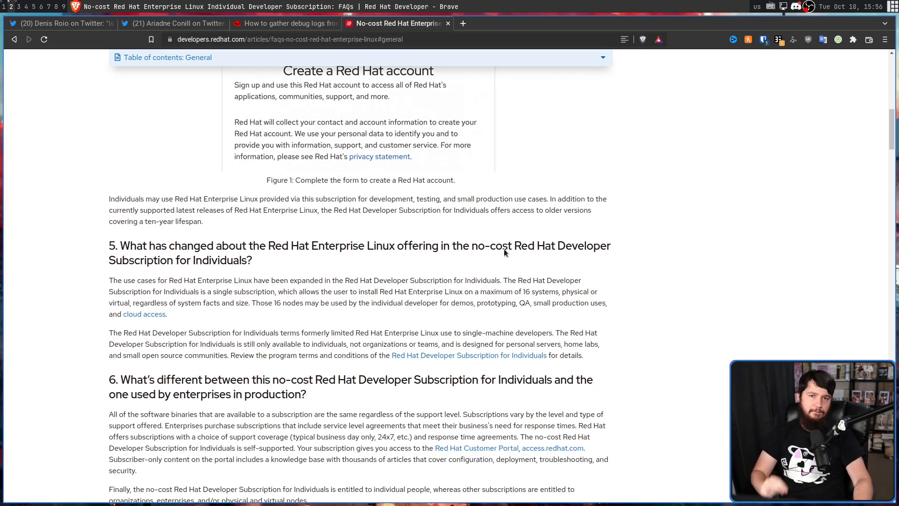
scroll(down, 3)
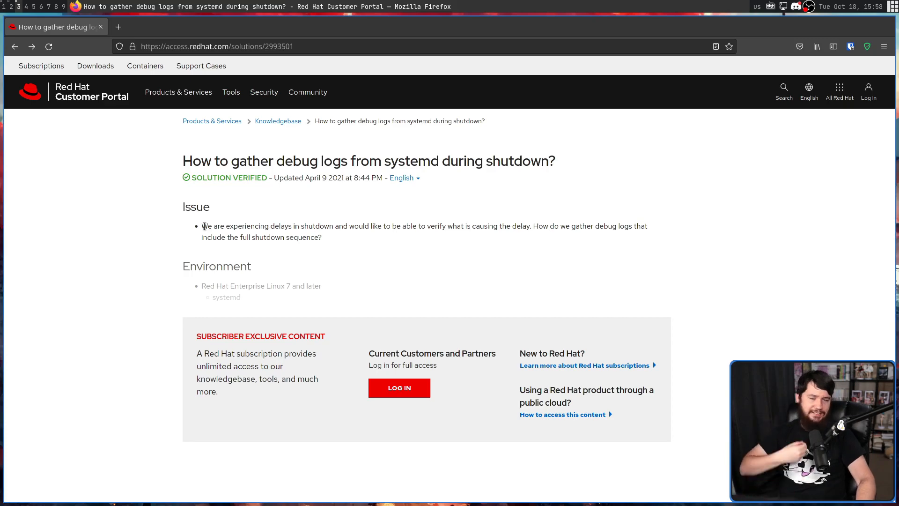
mouse_move(354, 205)
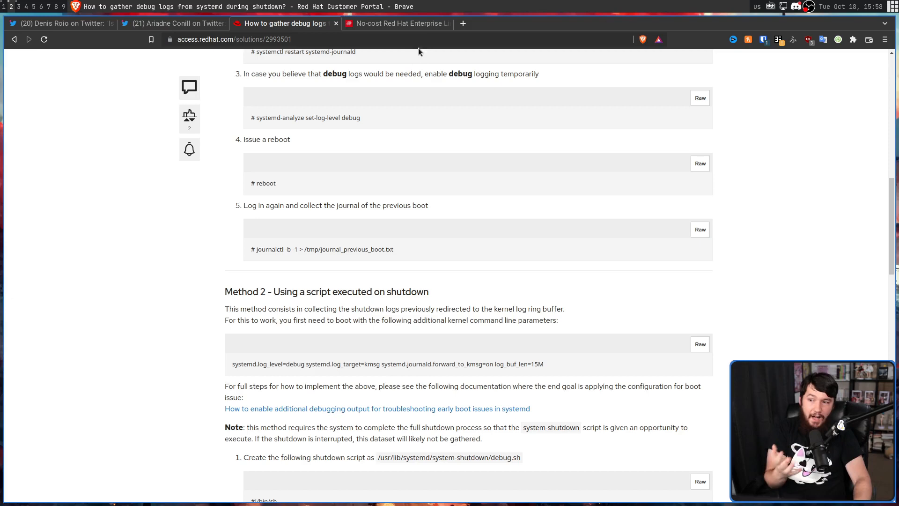
click(400, 23)
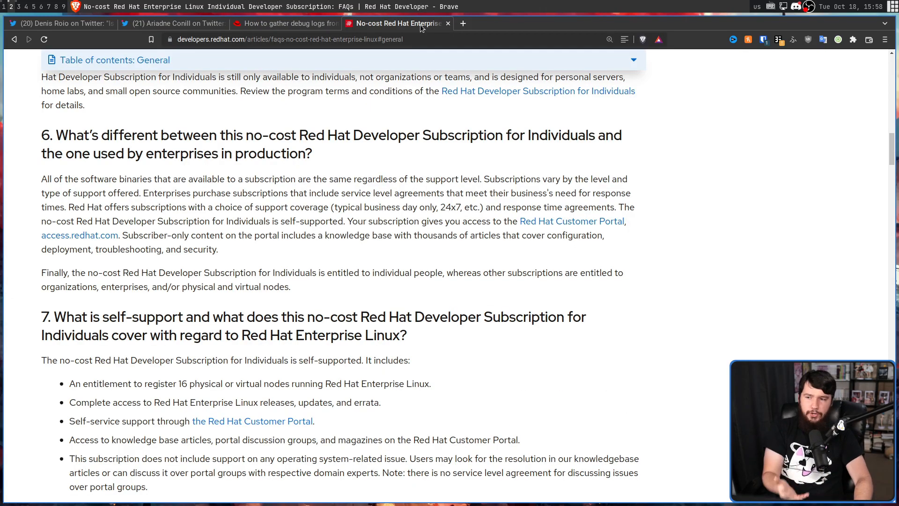
scroll(down, 3)
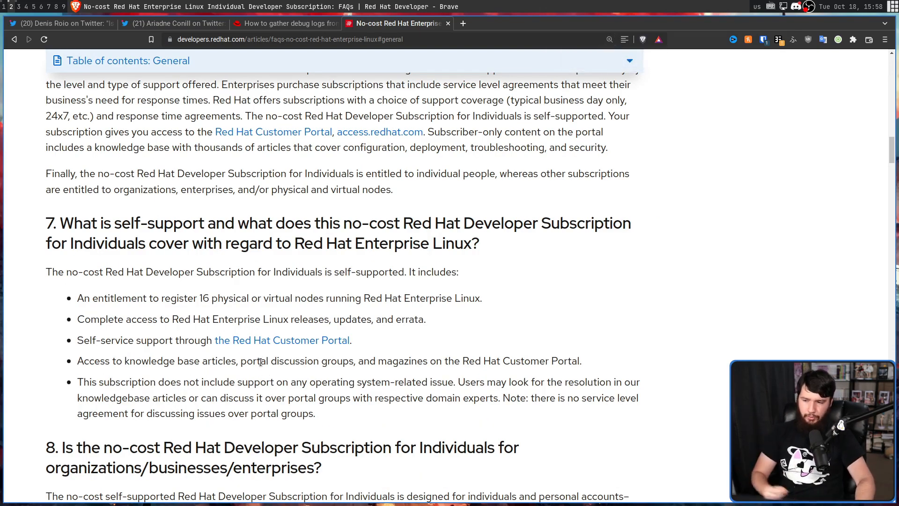
mouse_move(380, 373)
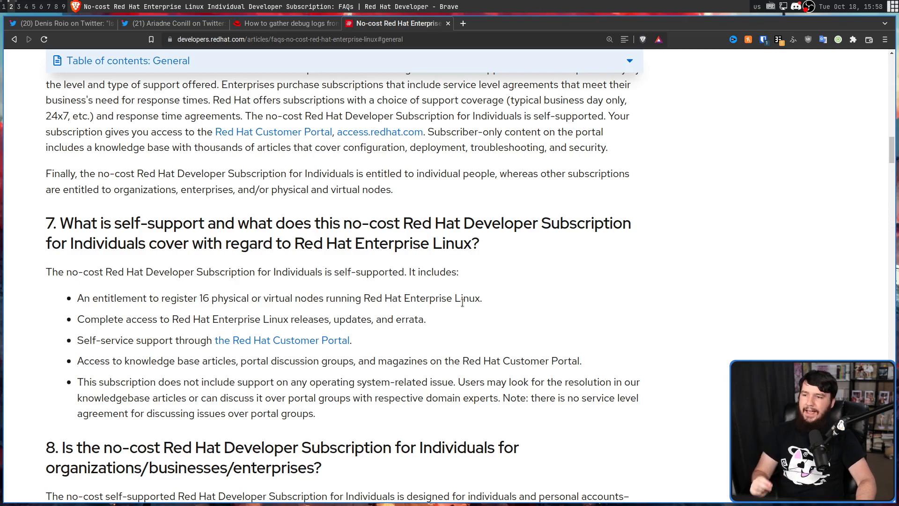
Flip between the FAQ, the RHEL overview and the debug-logs article, ending on the systemd shutdown-logs solution.
click(284, 24)
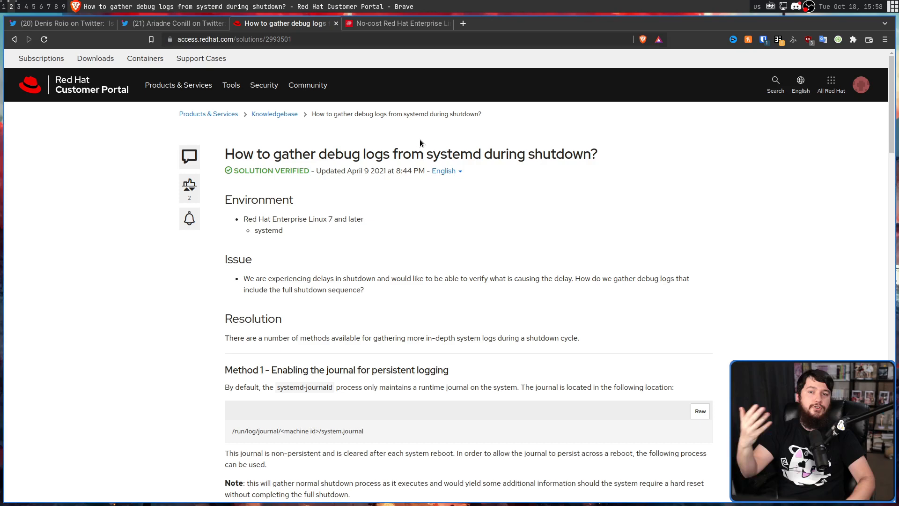
click(402, 23)
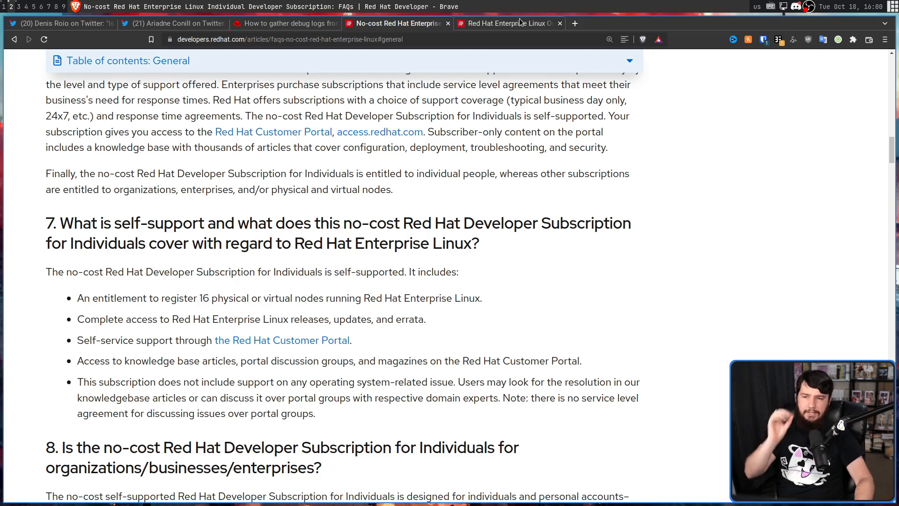
click(507, 24)
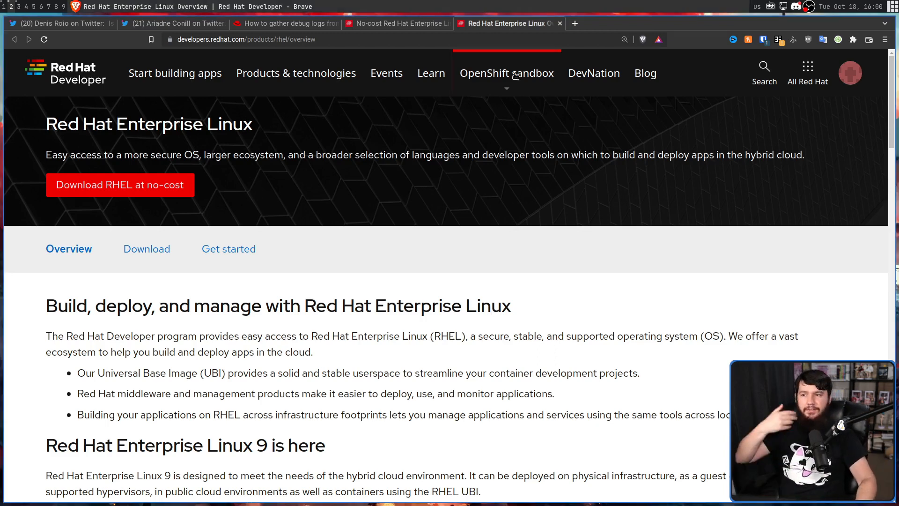
click(286, 23)
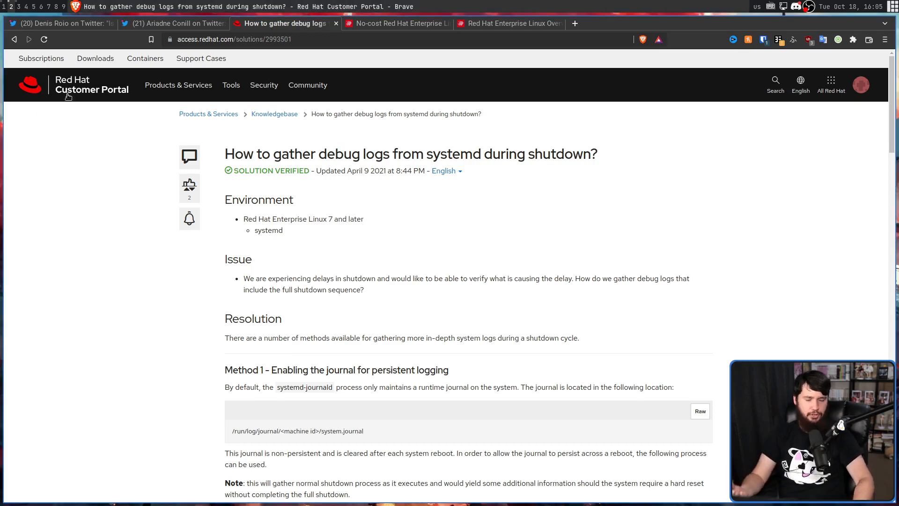
mouse_move(67, 91)
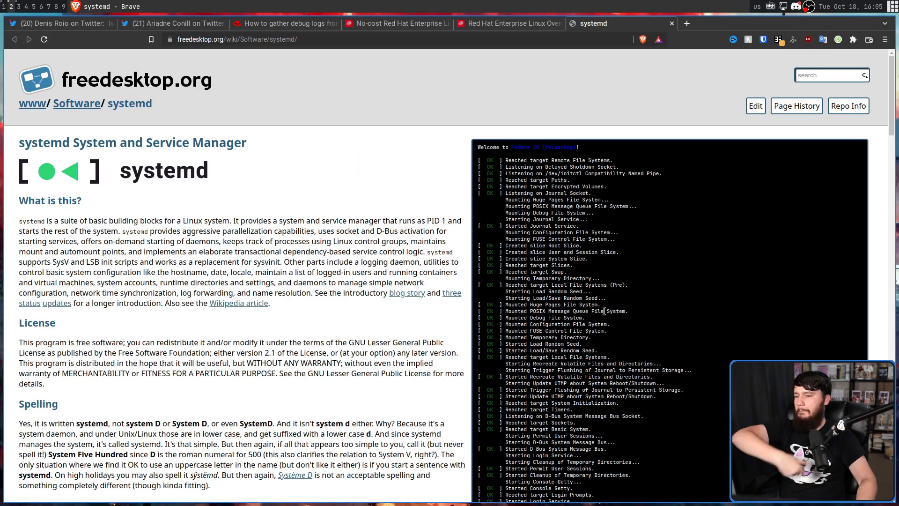
Scroll the systemd wiki to the Debugging page's Status and Logs of Services section, then return to the Red Hat shutdown-logs article.
scroll(down, 3)
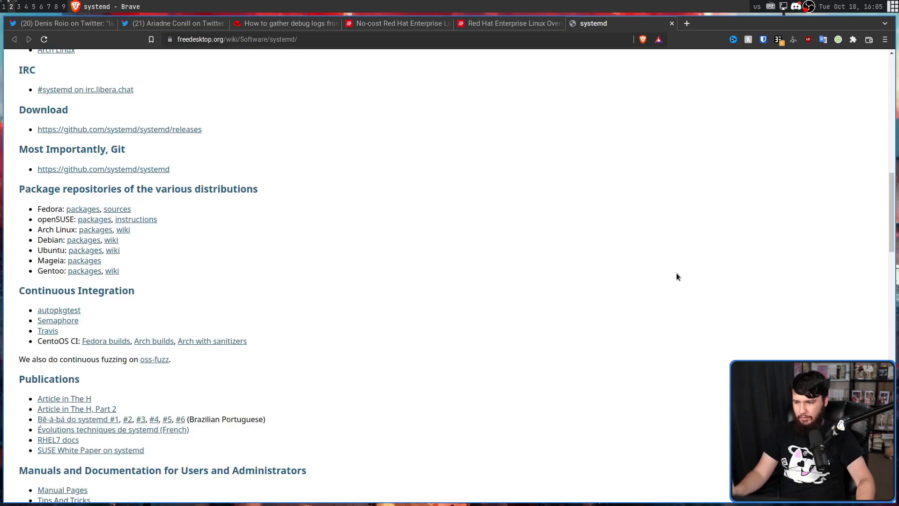
scroll(down, 3)
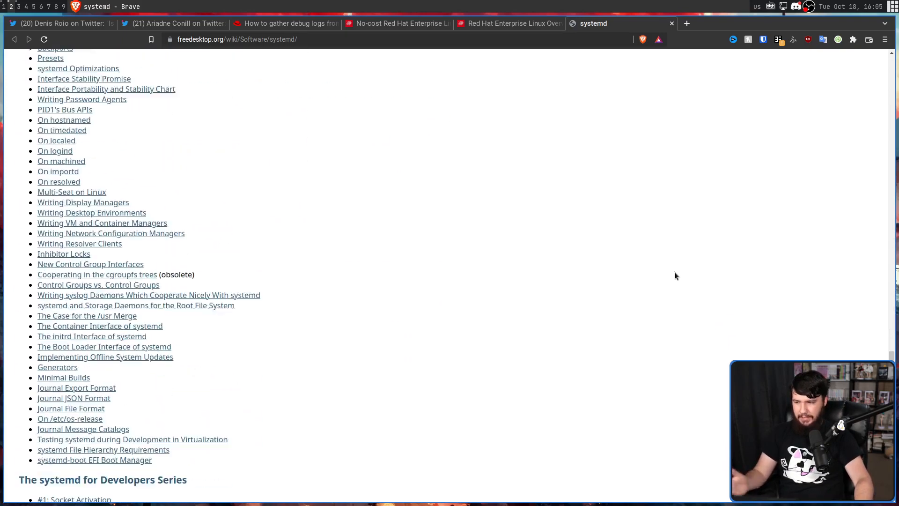
scroll(down, 3)
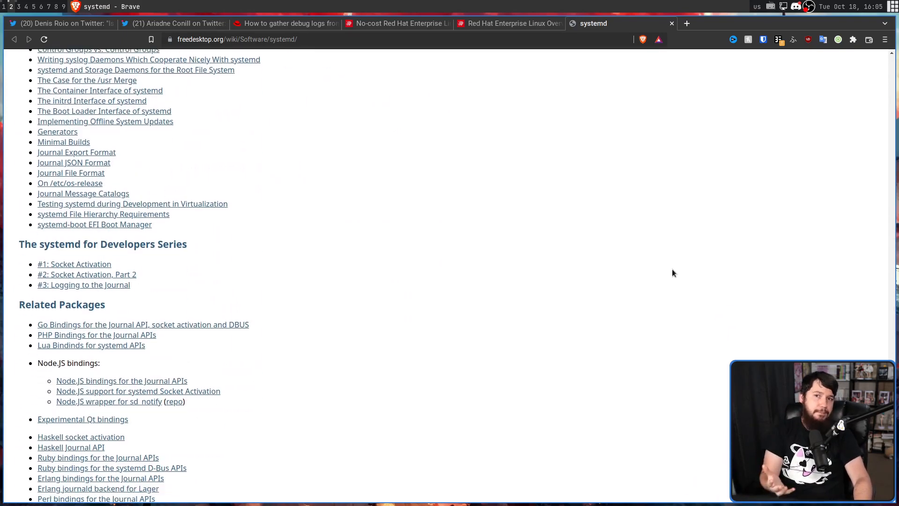
scroll(down, 3)
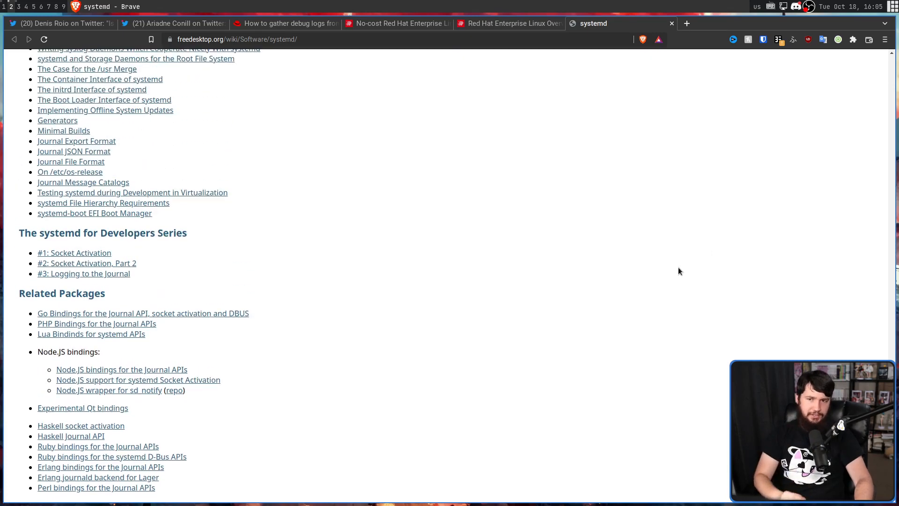
click(283, 23)
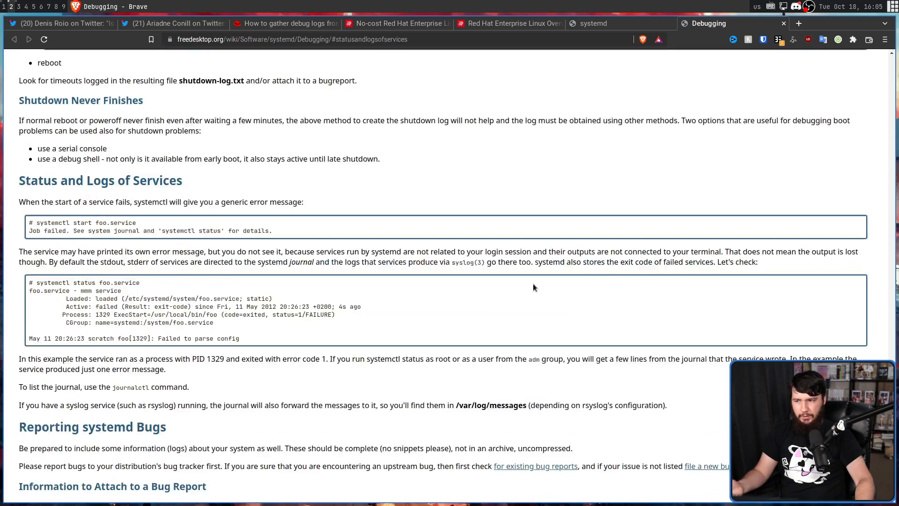
scroll(down, 3)
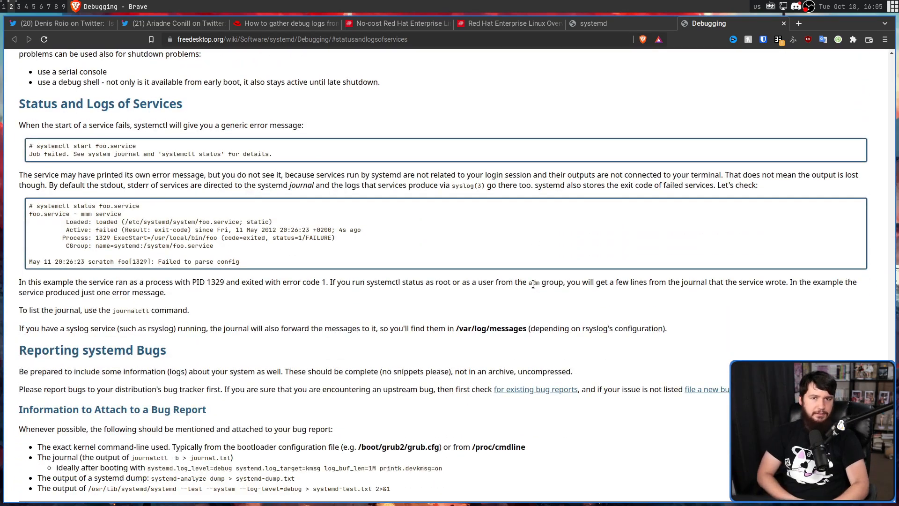
click(285, 24)
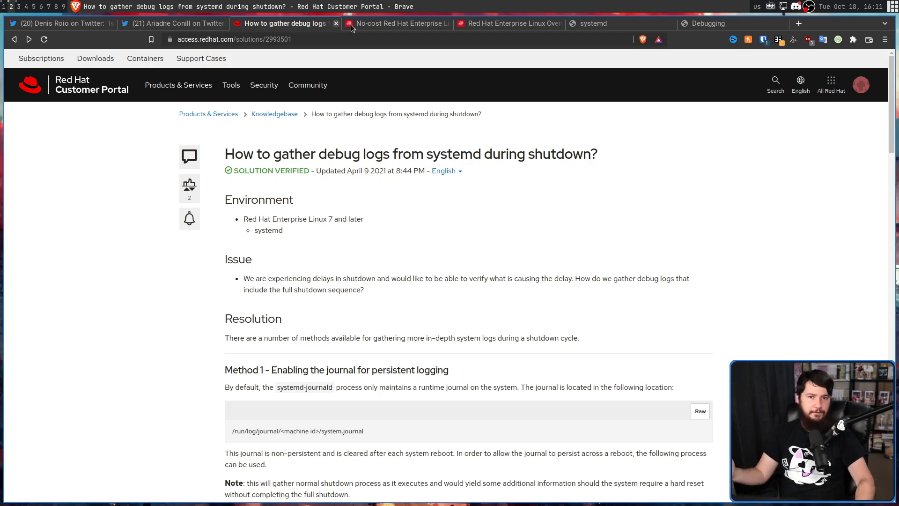
Search the Red Hat knowledgebase for 'systemd timer', open the .timer unit-file article, then switch to the upstream-docs tweet.
click(274, 114)
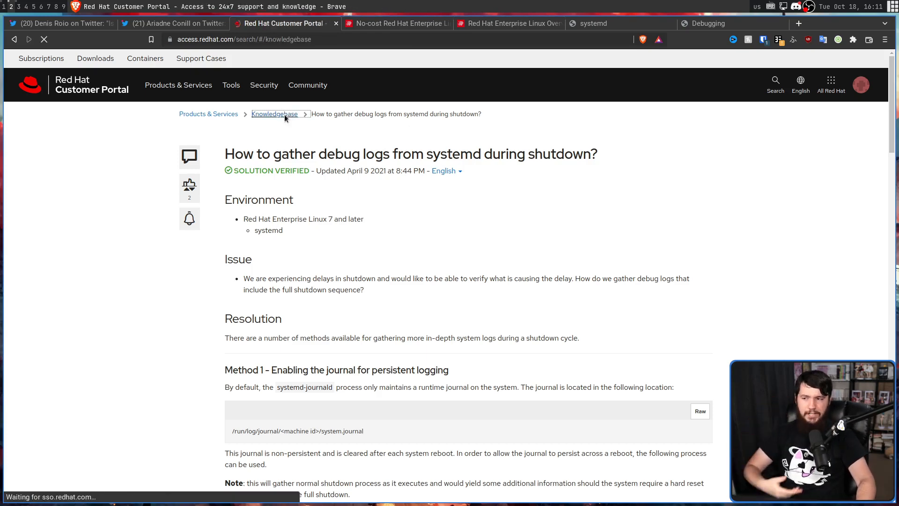
click(275, 113)
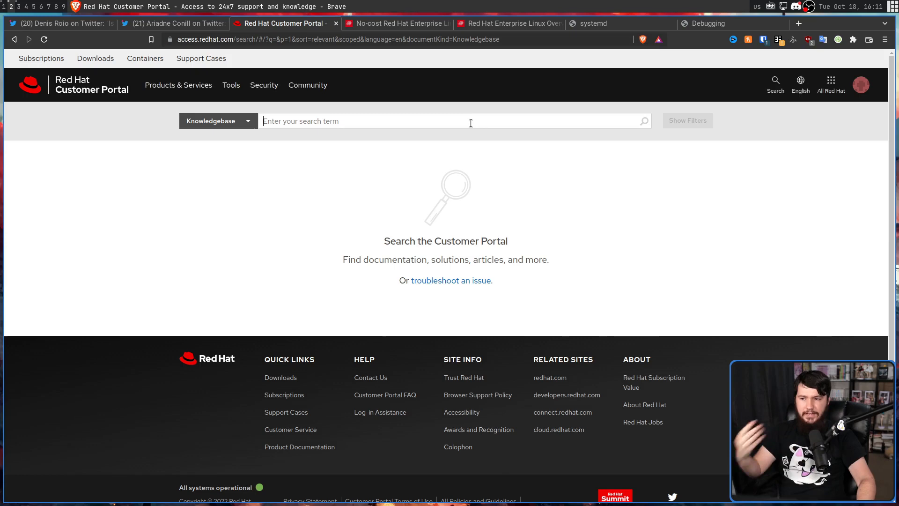
text(systemd)
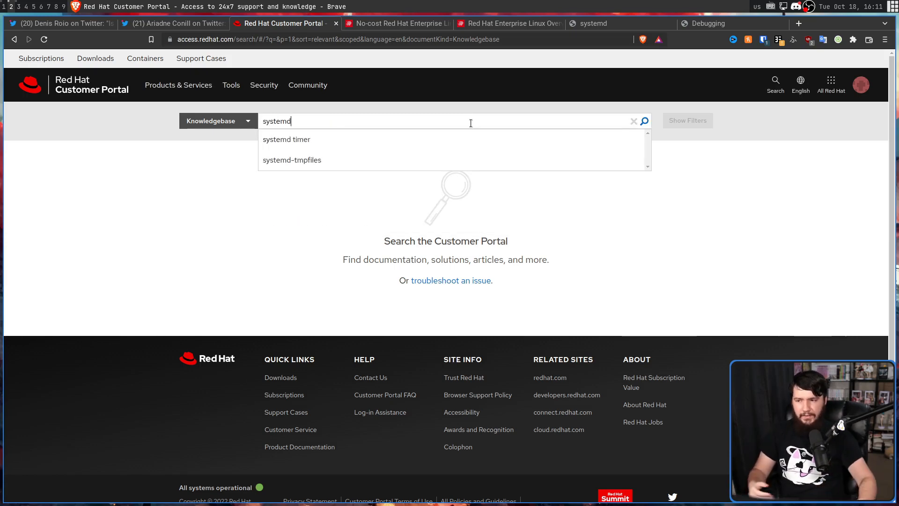
click(286, 139)
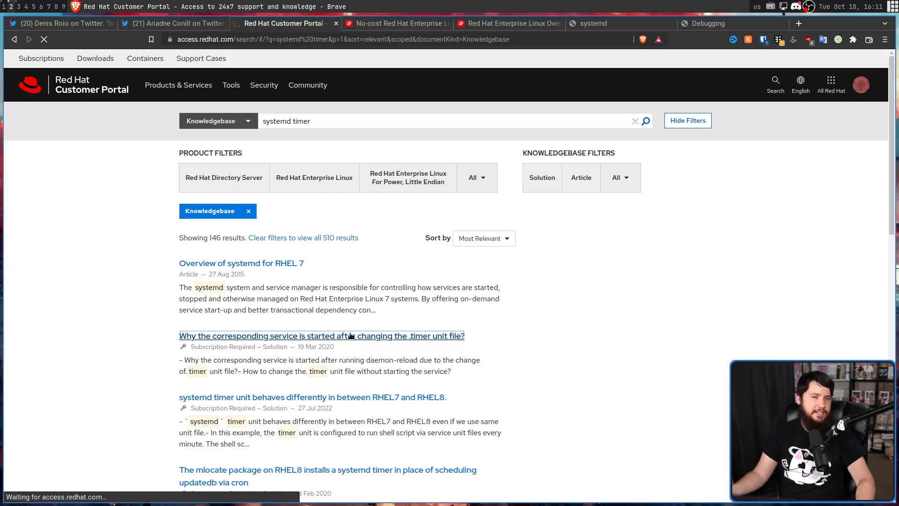
click(321, 335)
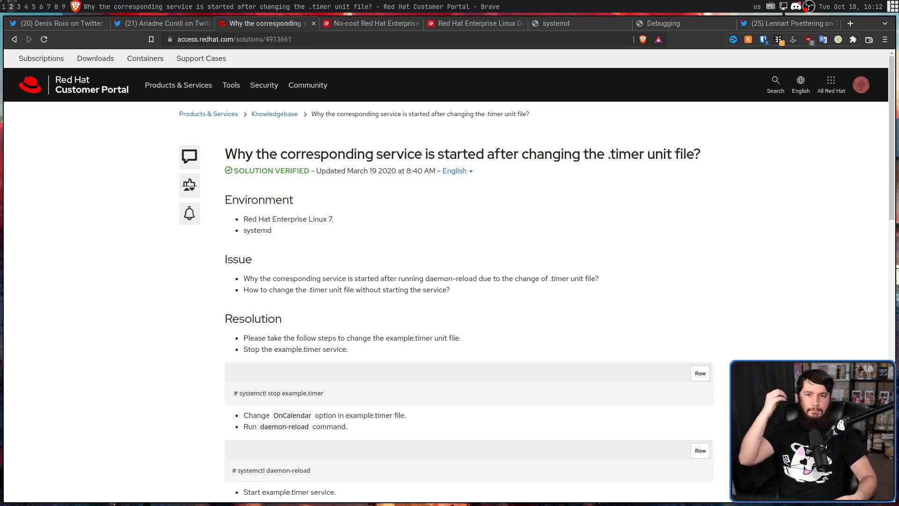
mouse_move(804, 33)
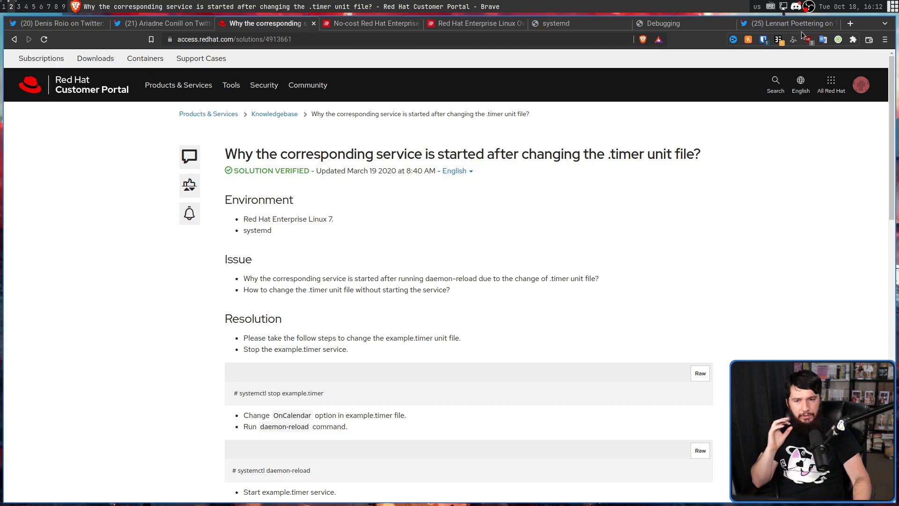
click(789, 23)
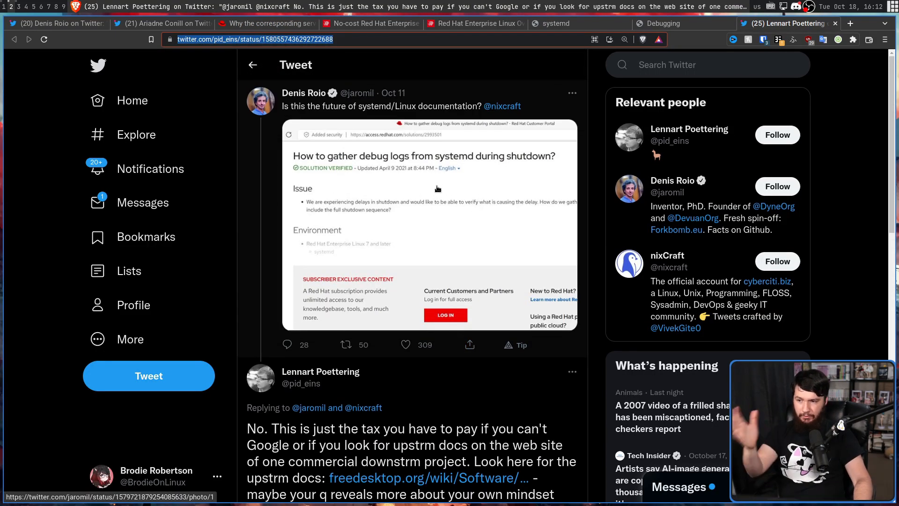
Bring the 'paying the tax for downstream docs' reply into view and highlight its text through the docs link.
scroll(down, 3)
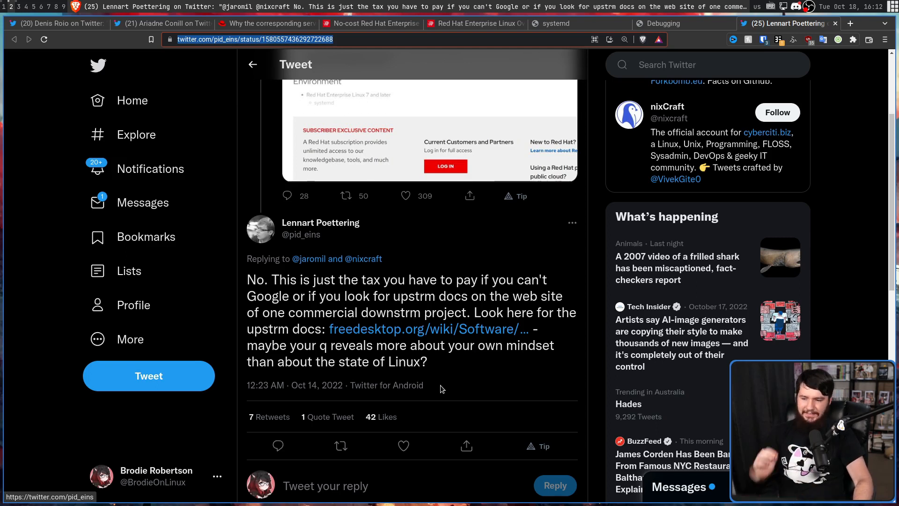
drag(247, 345, 427, 361)
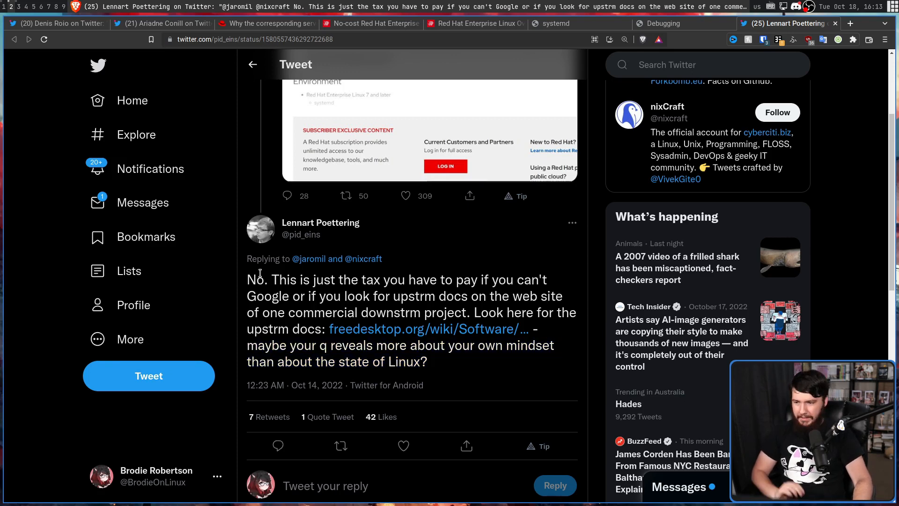
drag(247, 279, 542, 328)
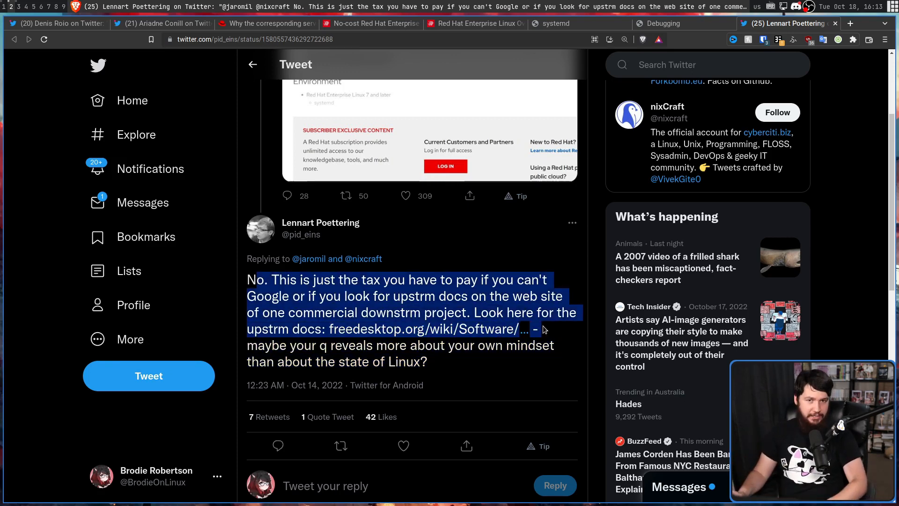
click(265, 7)
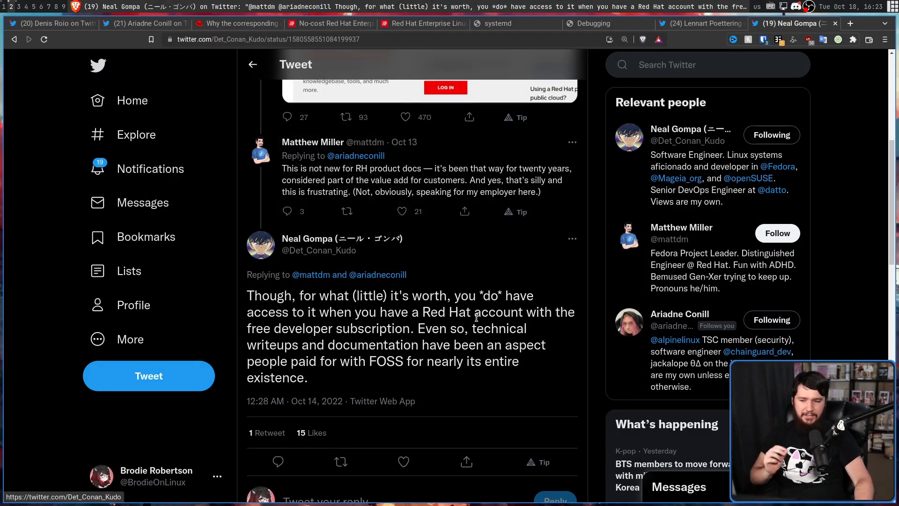
mouse_move(521, 303)
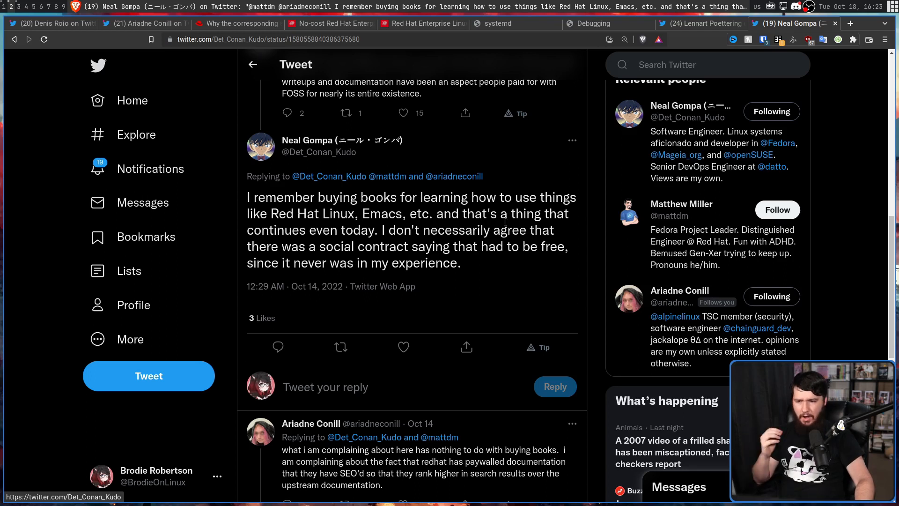
mouse_move(532, 206)
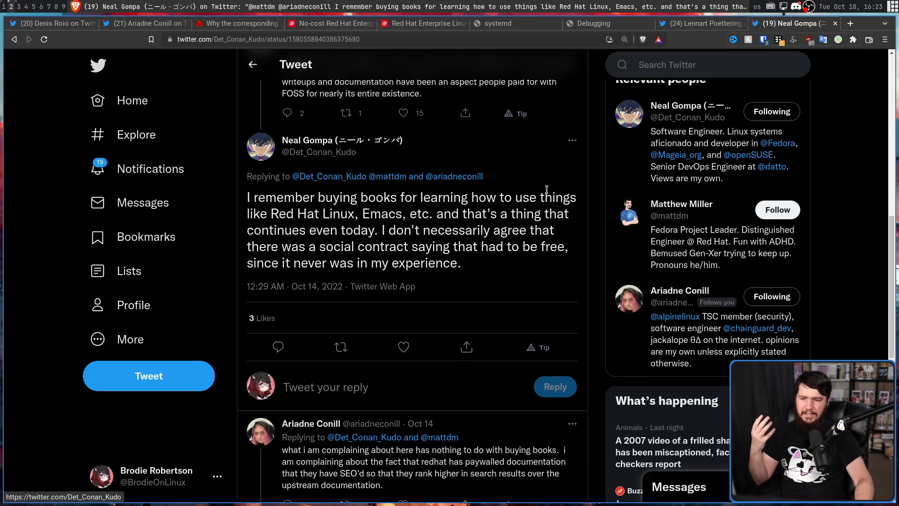
mouse_move(547, 191)
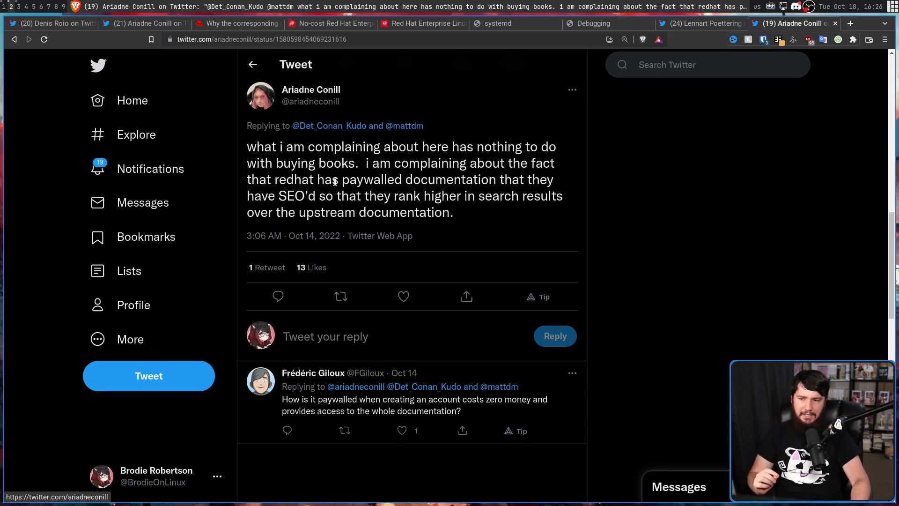
mouse_move(540, 174)
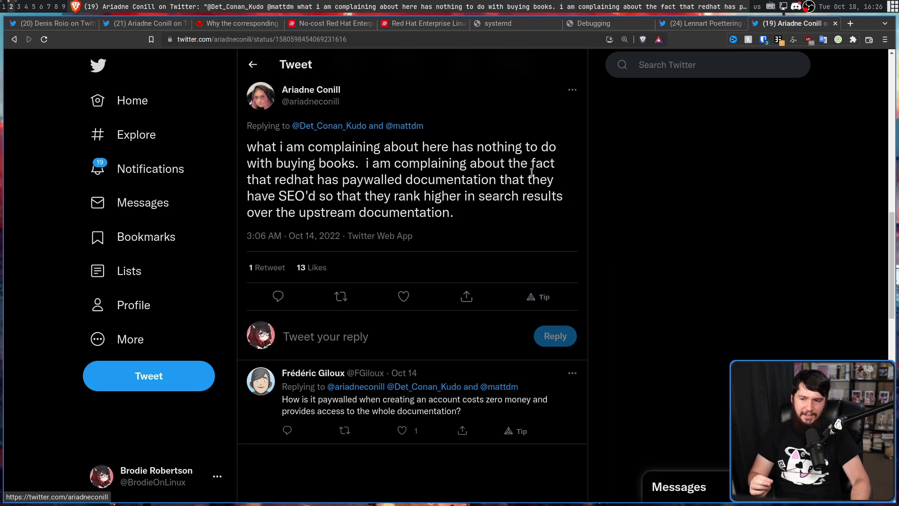
mouse_move(515, 177)
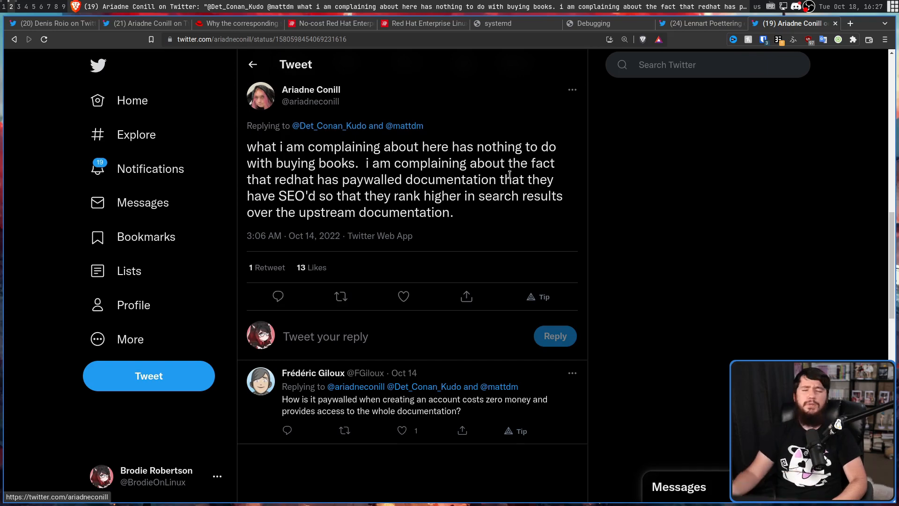
Scroll Ariadne Conill's paywall-complaint thread to bring Frédéric Giloux's free-accounts reply into view.
scroll(down, 3)
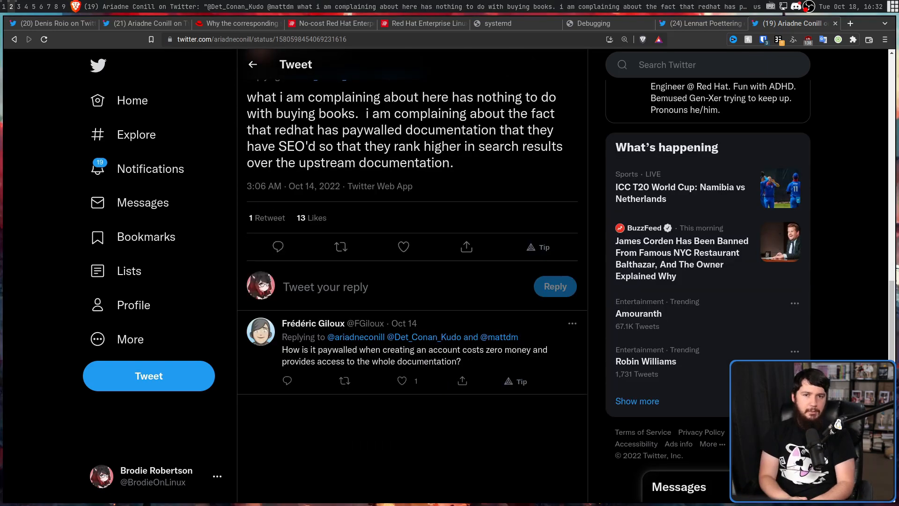